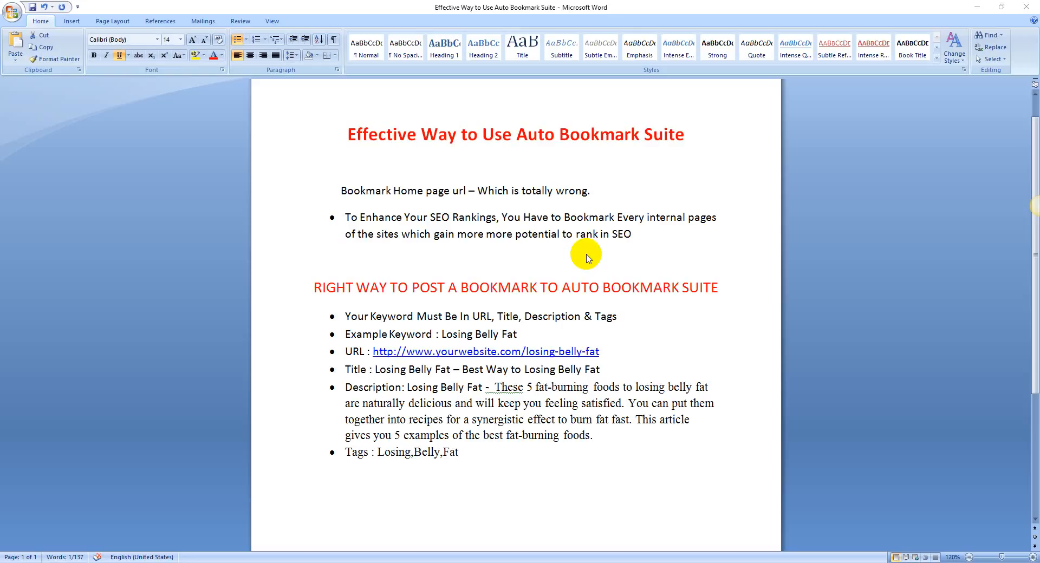
{"action": "mouse_move", "coordinate": [345, 194]}
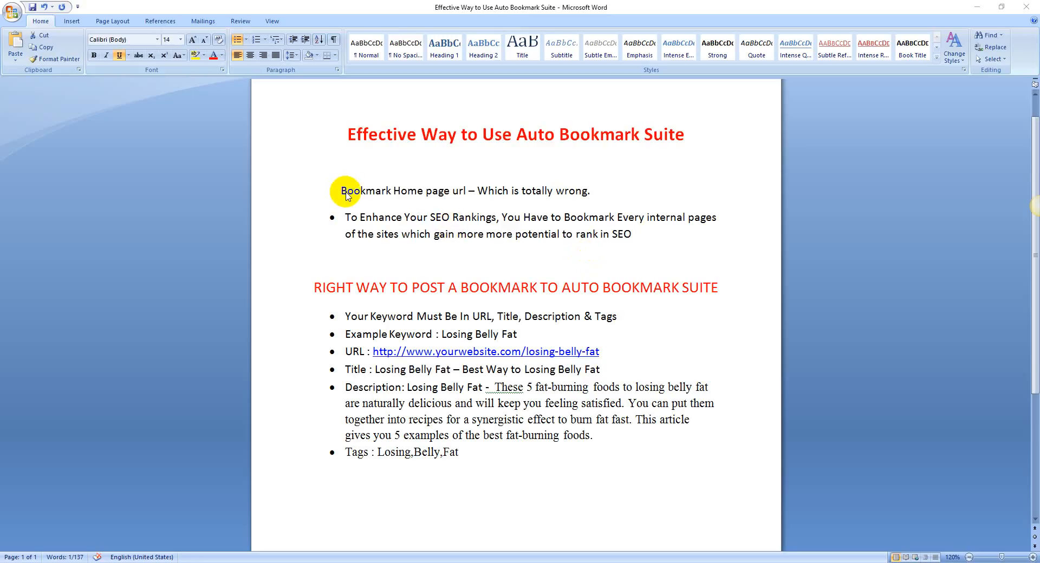
{"action": "double_click", "coordinate": [568, 352]}
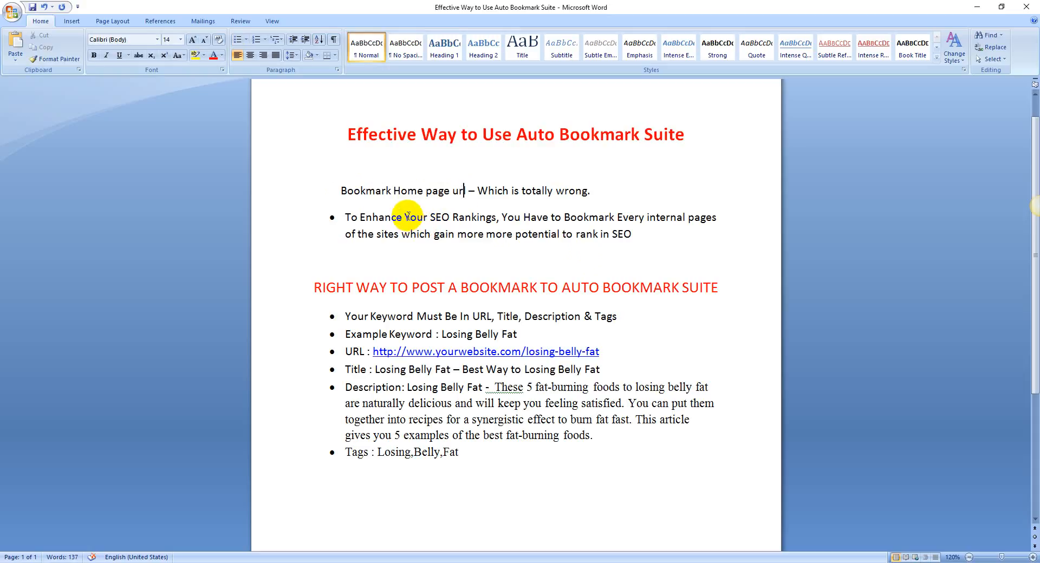
{"action": "left_click_drag", "start_coordinate": [546, 216], "coordinate": [714, 217]}
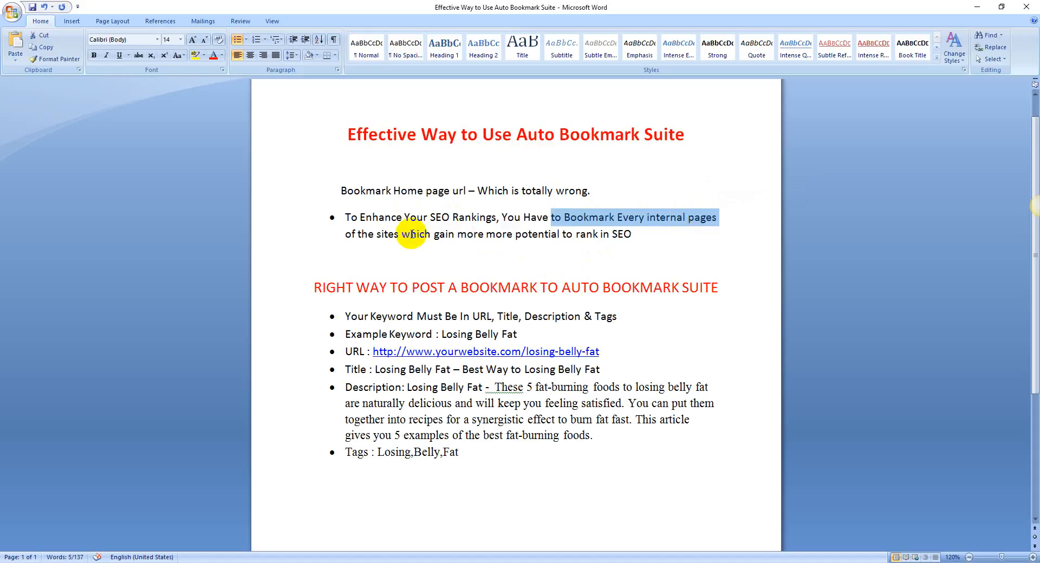
{"action": "left_click_drag", "start_coordinate": [399, 234], "coordinate": [560, 234]}
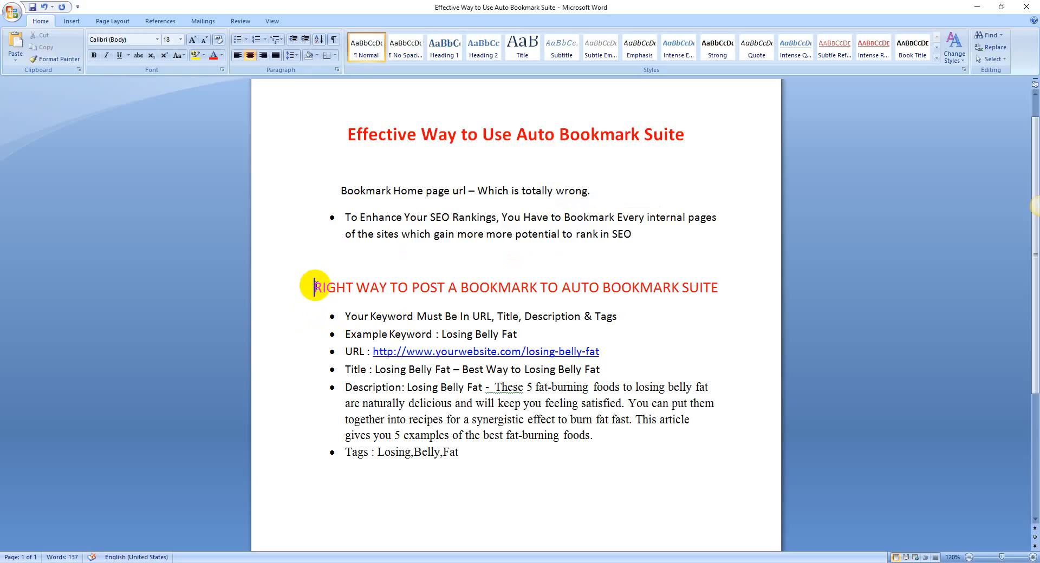
{"action": "left_click_drag", "start_coordinate": [315, 287], "coordinate": [557, 287]}
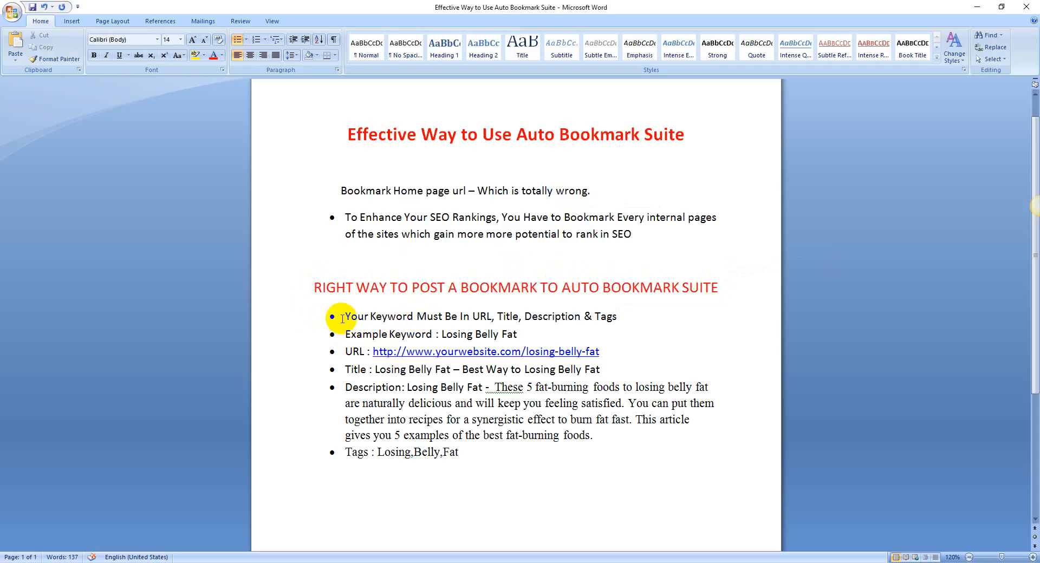
{"action": "mouse_move", "coordinate": [466, 317]}
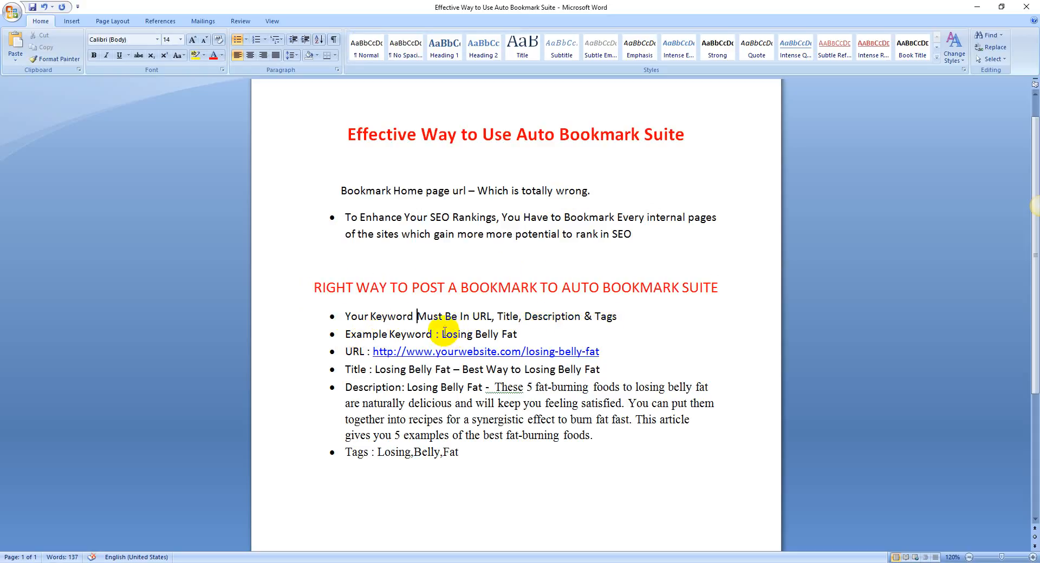
{"action": "left_click_drag", "start_coordinate": [442, 333], "coordinate": [517, 334]}
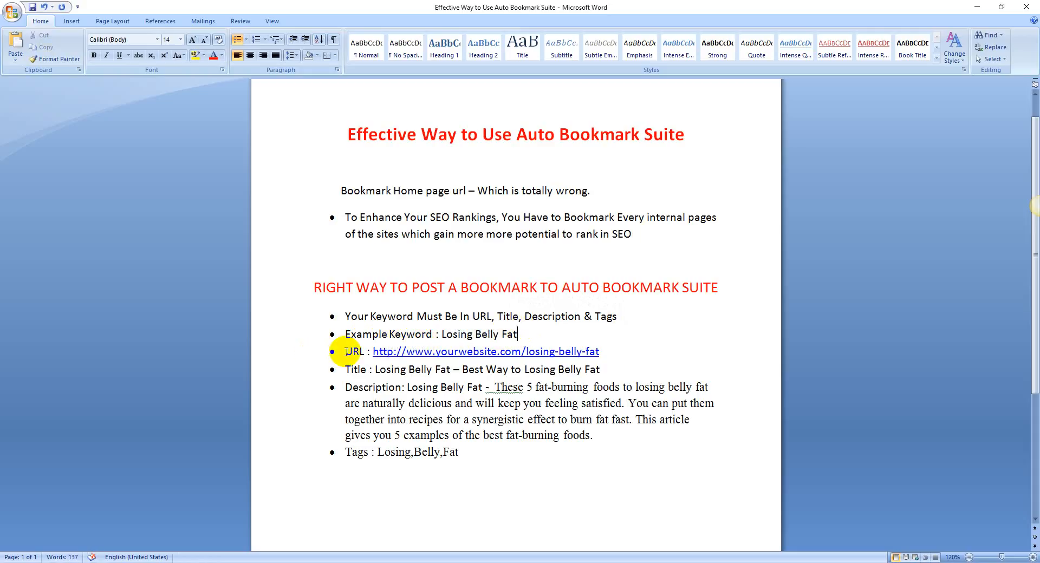
{"action": "double_click", "coordinate": [354, 352]}
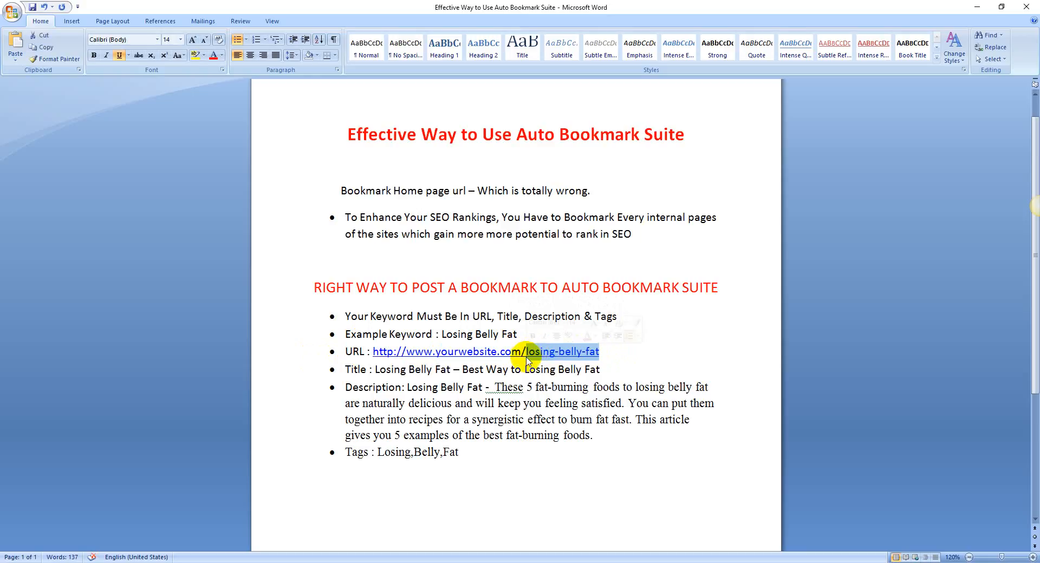
{"action": "mouse_move", "coordinate": [559, 359]}
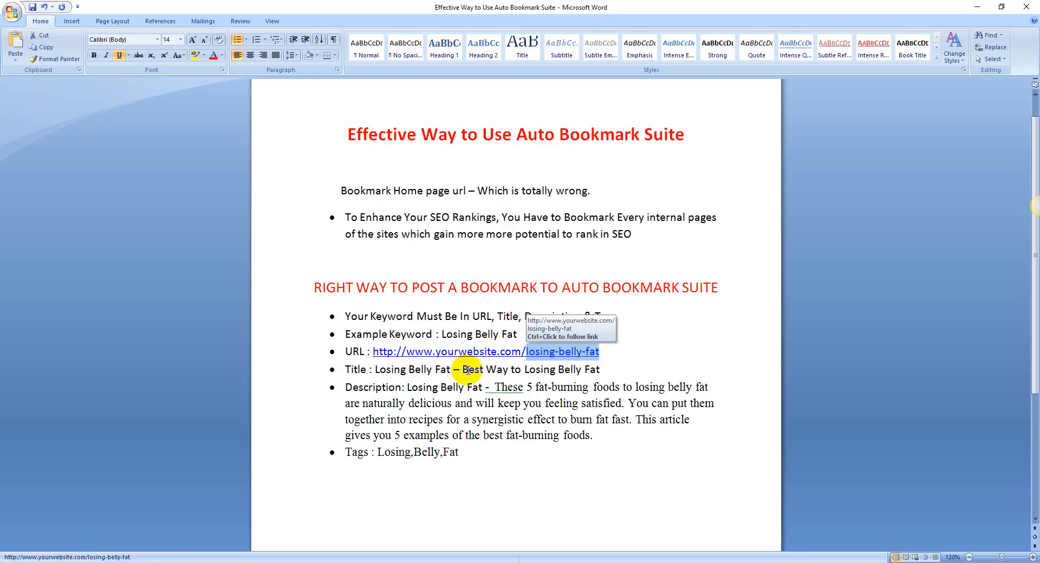
{"action": "left_click_drag", "start_coordinate": [374, 369], "coordinate": [450, 369]}
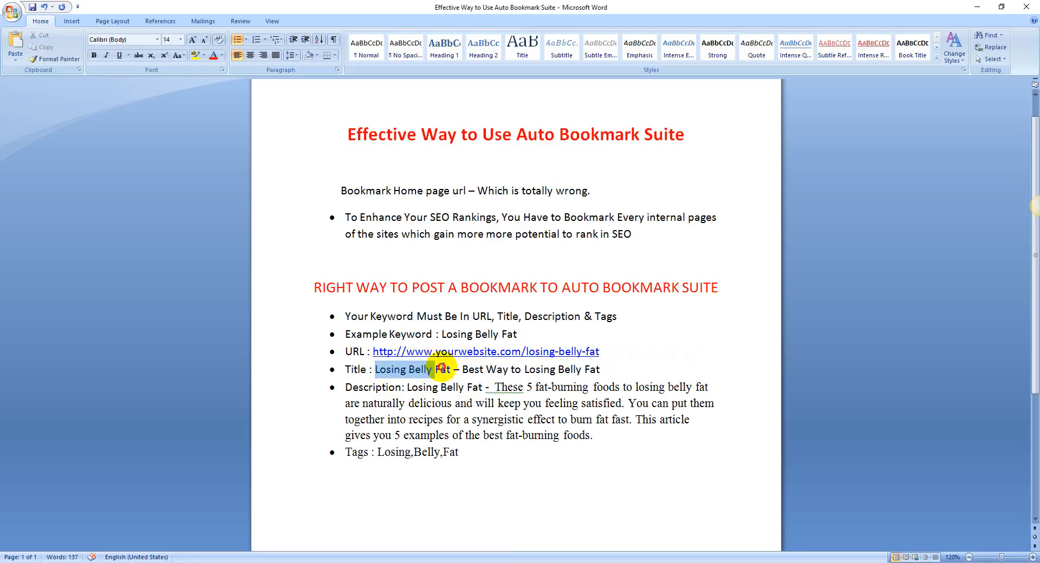
{"action": "left_click", "coordinate": [597, 371]}
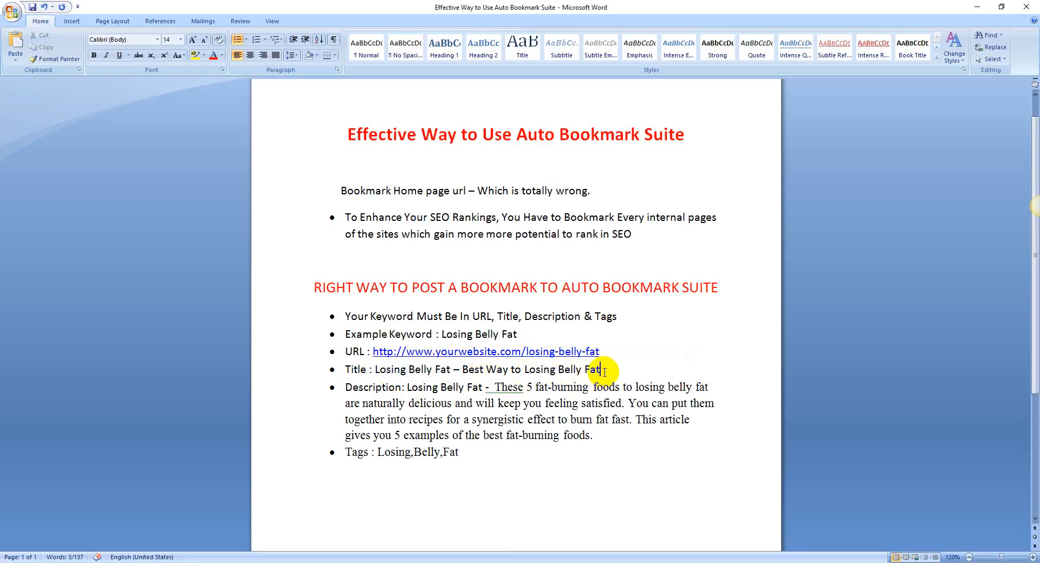
{"action": "double_click", "coordinate": [593, 370]}
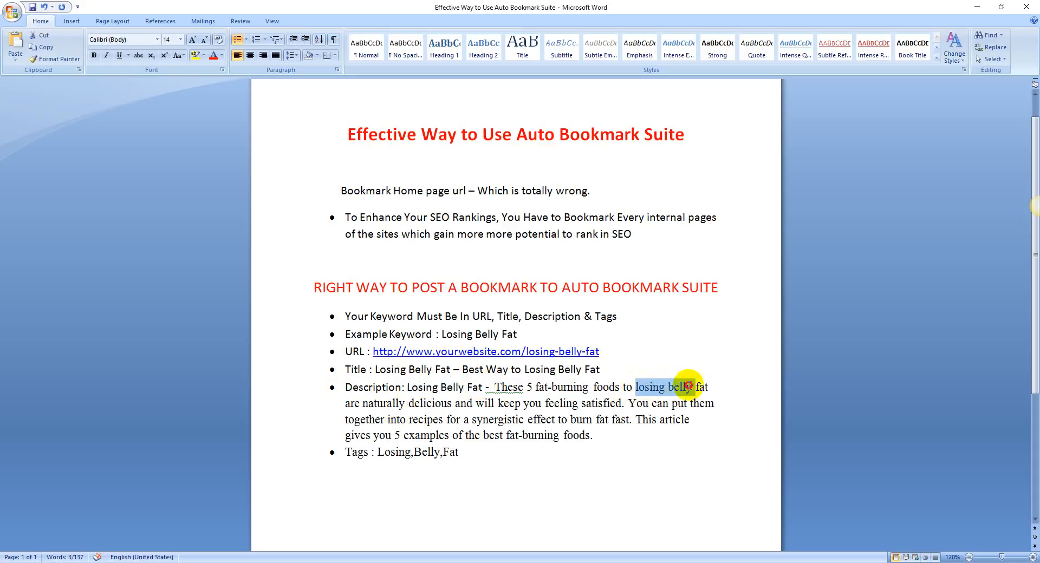
{"action": "left_click", "coordinate": [117, 39]}
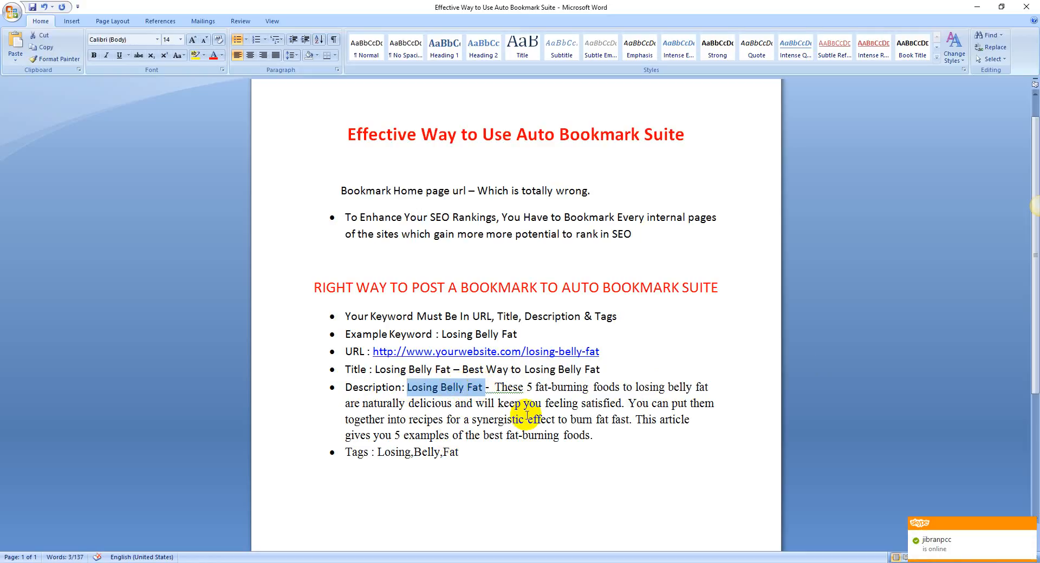
{"action": "mouse_move", "coordinate": [382, 467]}
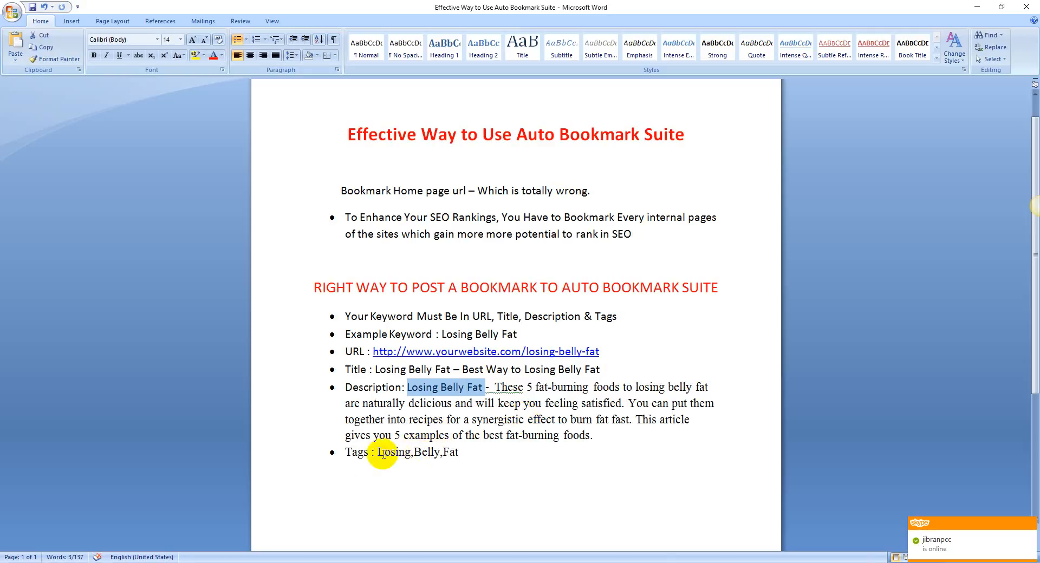
{"action": "left_click", "coordinate": [381, 452]}
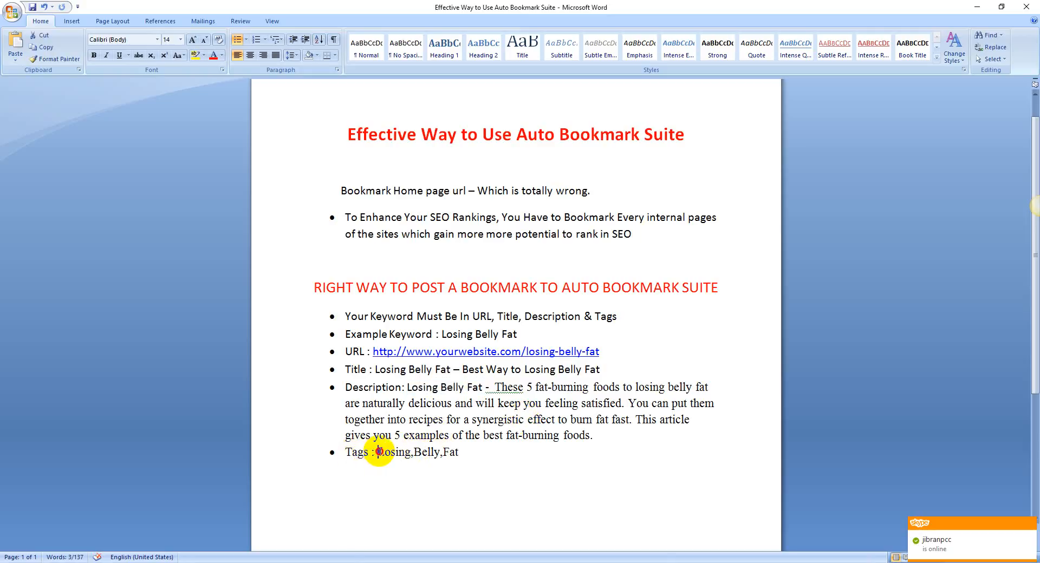
{"action": "left_click_drag", "start_coordinate": [376, 453], "coordinate": [459, 453]}
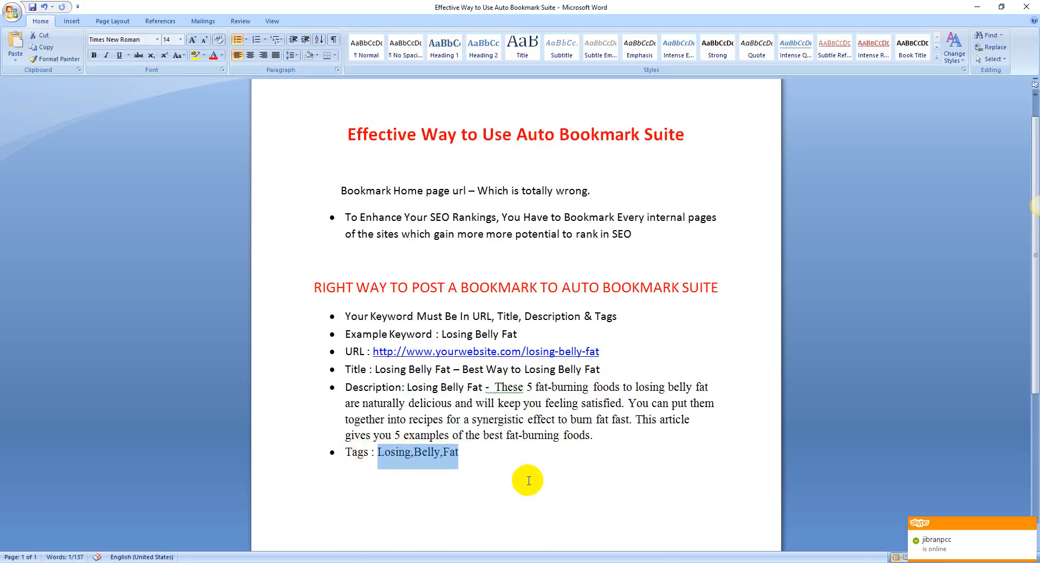
{"action": "left_click", "coordinate": [627, 426]}
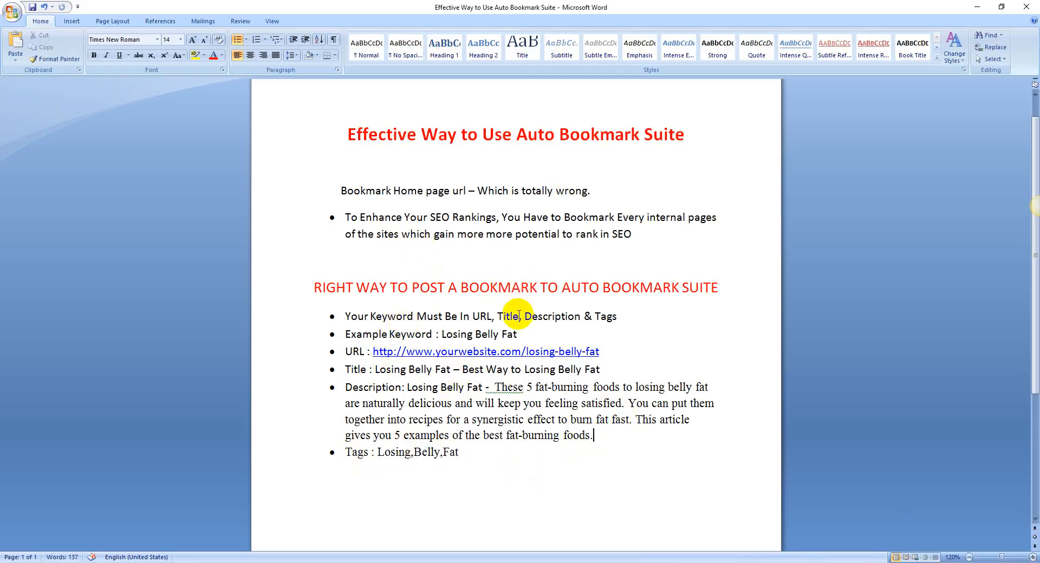
{"action": "mouse_move", "coordinate": [537, 451]}
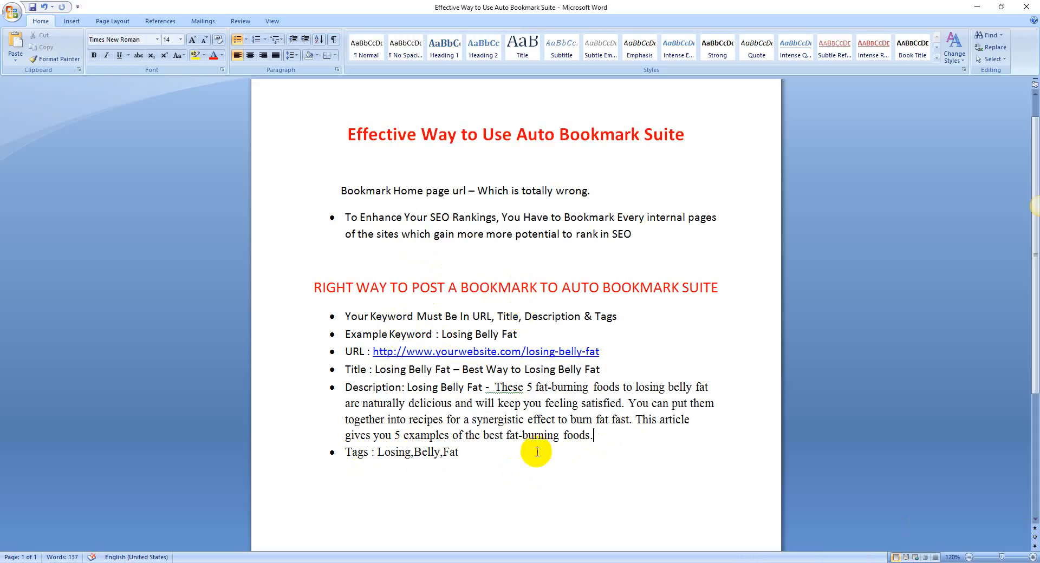